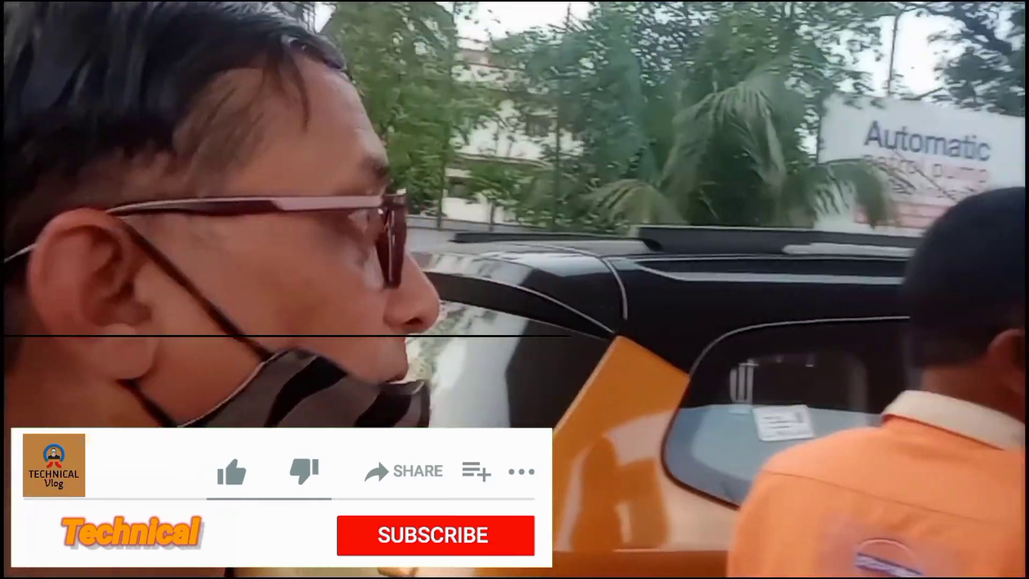
Open the VK-IOCMKT conversation and view the IndianOil fuel-purchase SMS with its e-receipt link.
{"action": "left_click", "coordinate": [434, 535]}
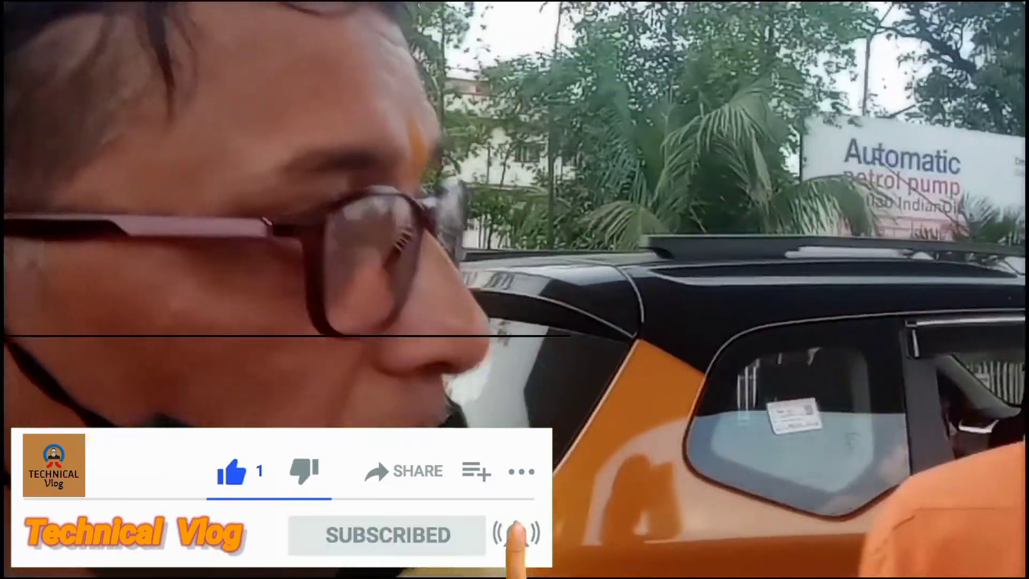
{"action": "left_click", "coordinate": [516, 534]}
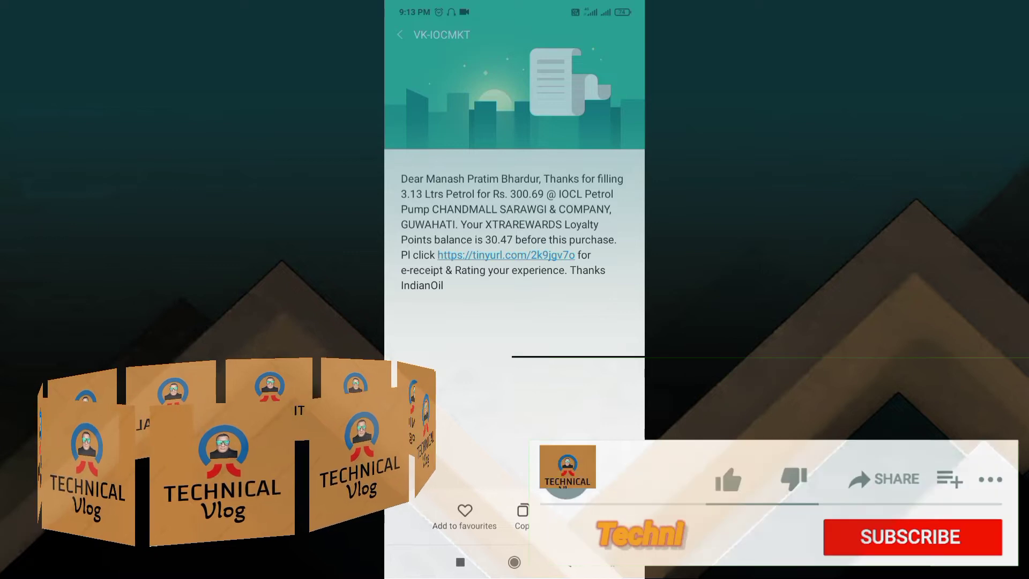
{"action": "left_click", "coordinate": [727, 479]}
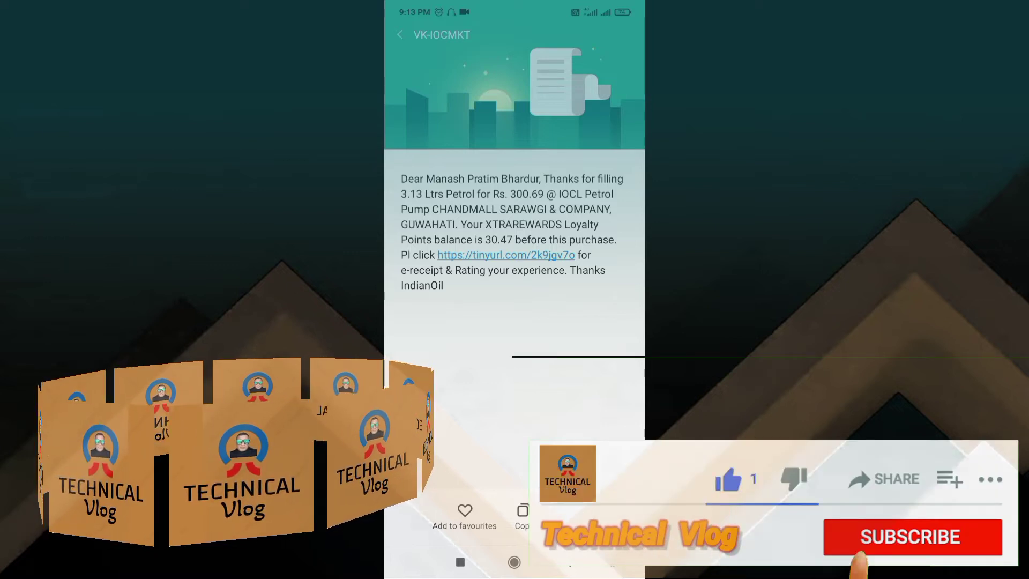
{"action": "left_click", "coordinate": [910, 536]}
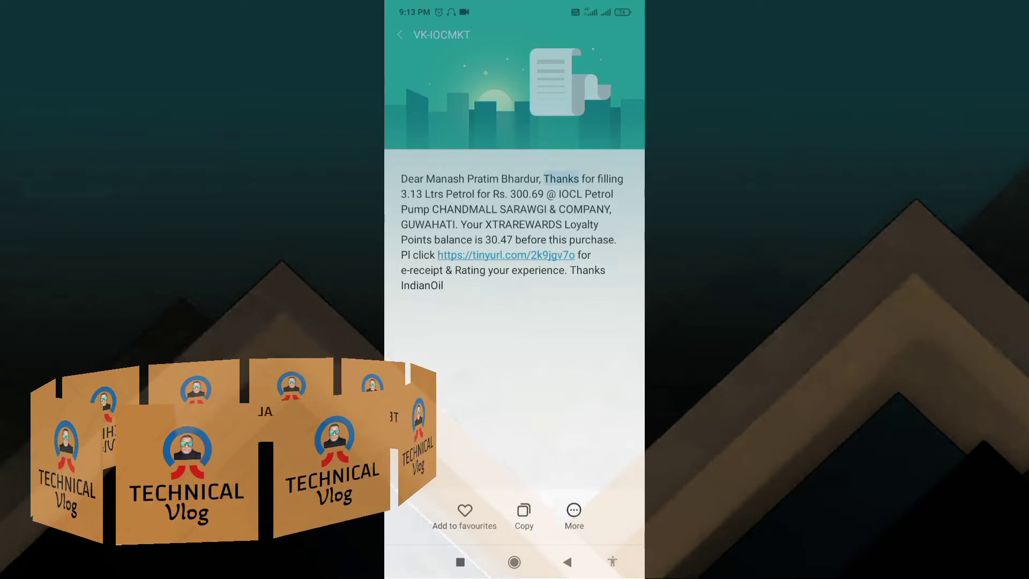
{"action": "double_click", "coordinate": [560, 178]}
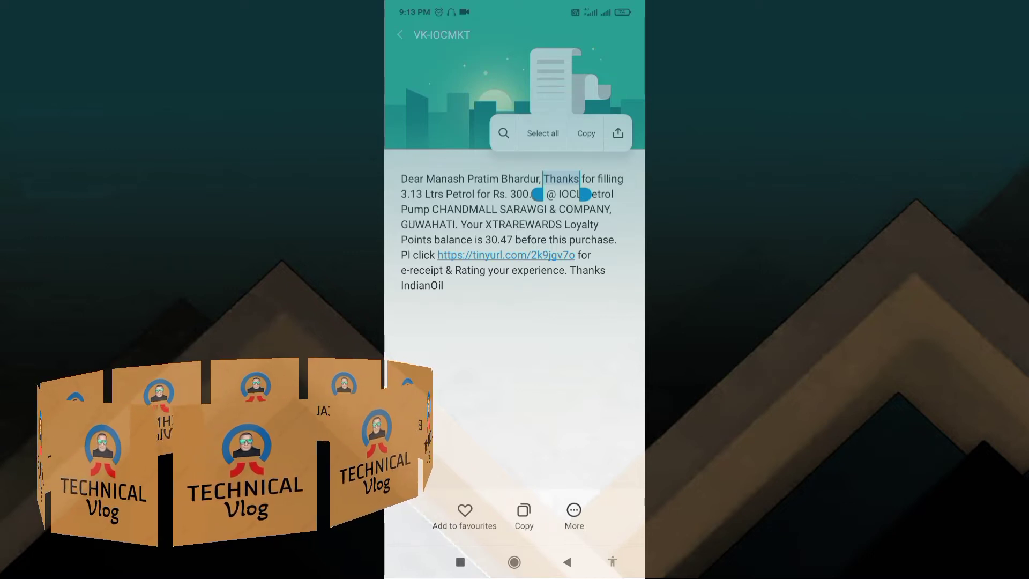
{"action": "left_click_drag", "start_coordinate": [574, 194], "coordinate": [621, 255]}
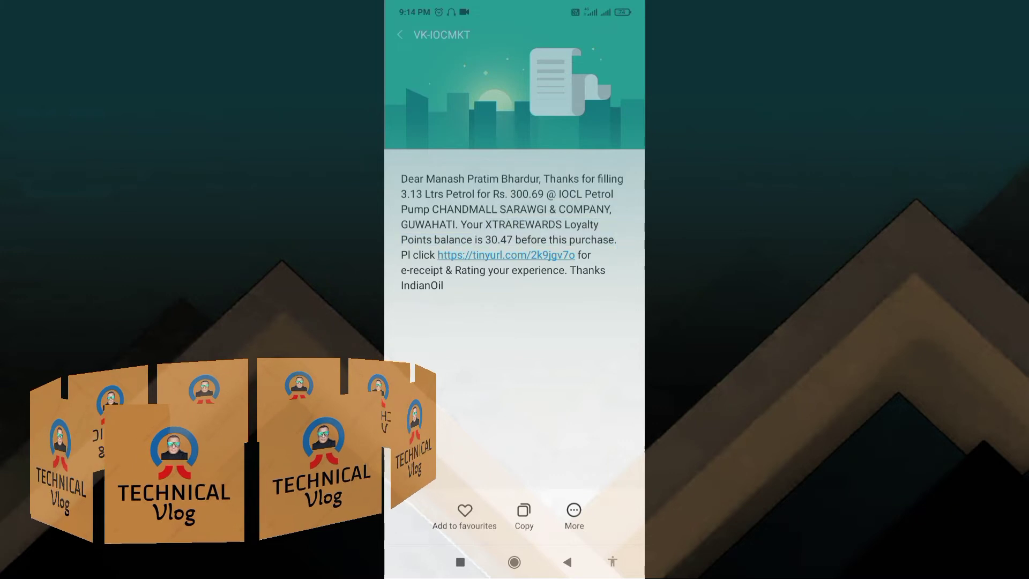
Follow the tinyurl link to the transaction e-receipt and scroll to the Loyalty Benefit section.
{"action": "left_click", "coordinate": [505, 255]}
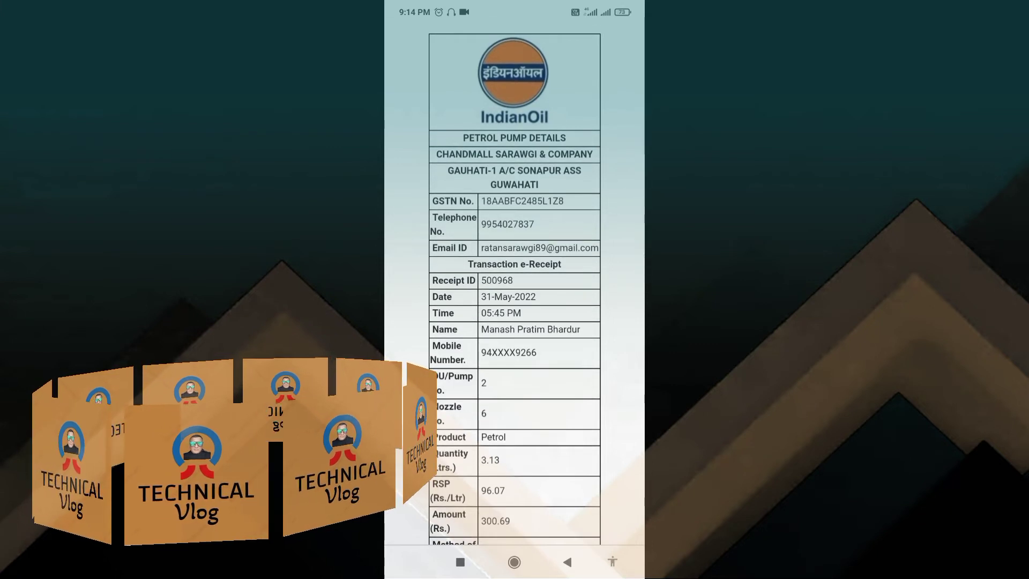
{"action": "scroll", "scroll_direction": "down", "scroll_amount": 3}
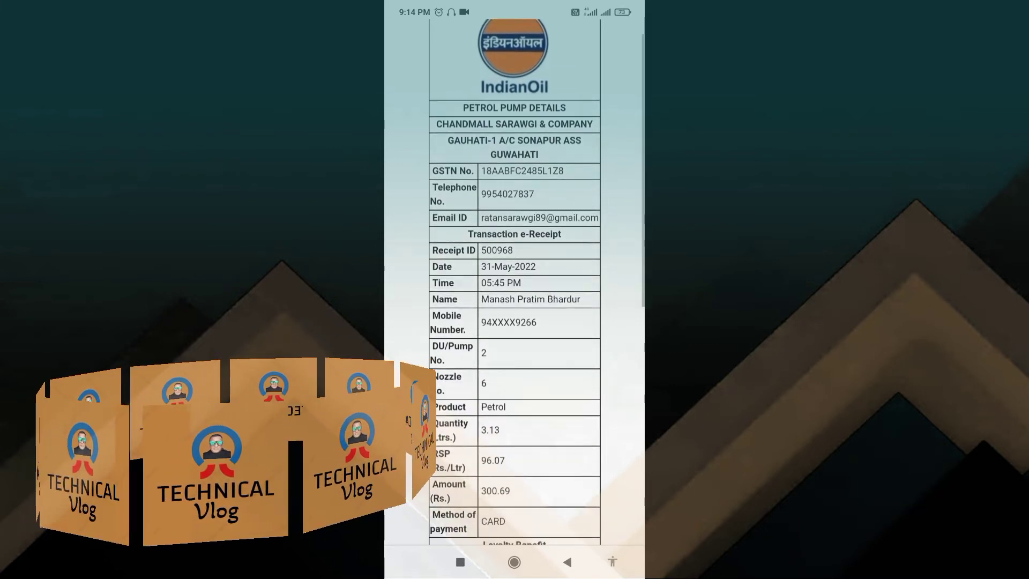
{"action": "scroll", "scroll_direction": "down", "scroll_amount": 3}
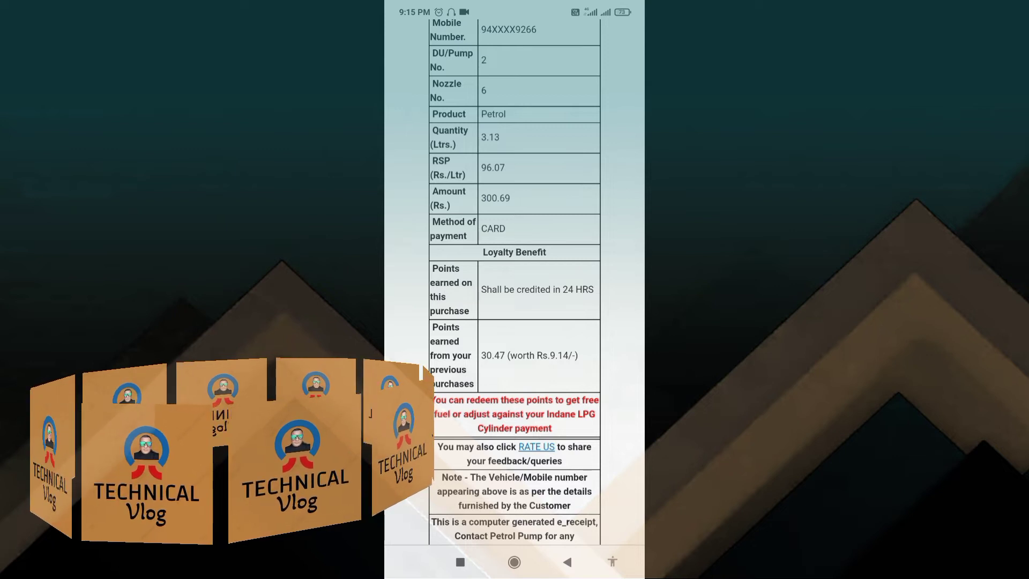
Scroll to the receipt's bottom: redemption notes, helpline, app download links and registered office address.
{"action": "scroll", "scroll_direction": "down", "scroll_amount": 3}
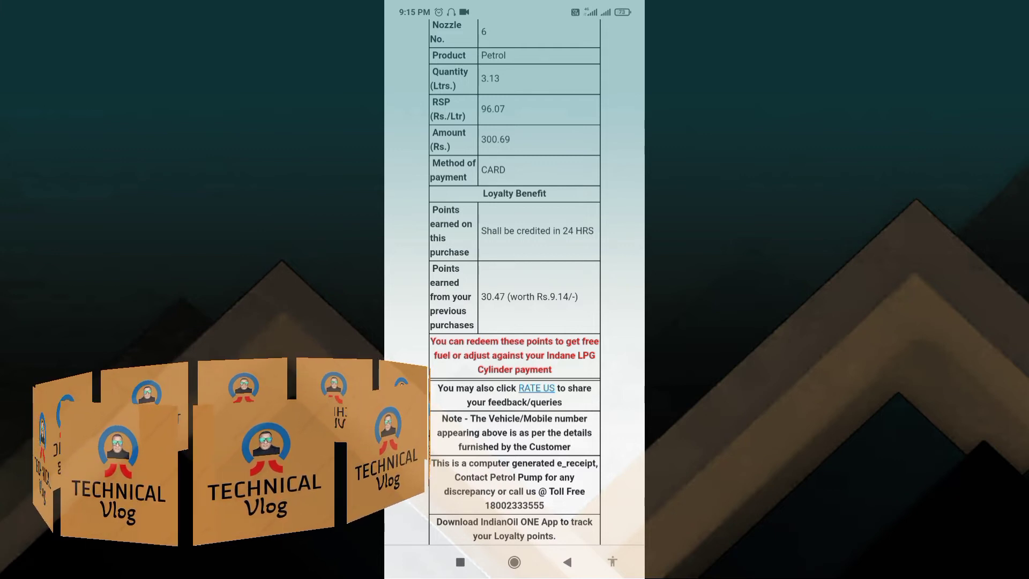
{"action": "scroll", "scroll_direction": "down", "scroll_amount": 3}
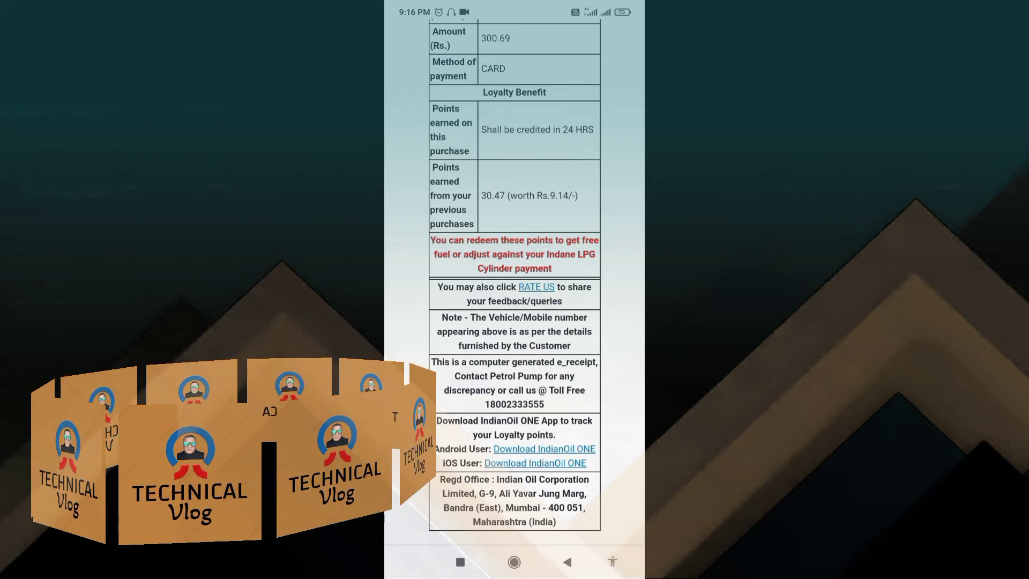
Return to the top of the e-receipt showing the transaction details and loyalty-benefit figures.
{"action": "scroll", "scroll_direction": "down", "scroll_amount": 3}
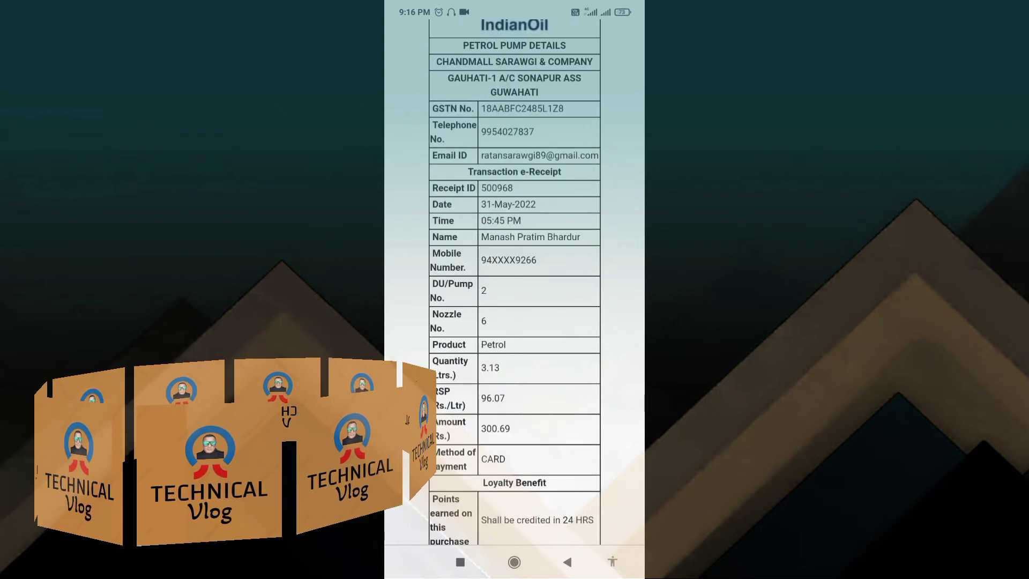
{"action": "scroll", "scroll_direction": "down", "scroll_amount": 3}
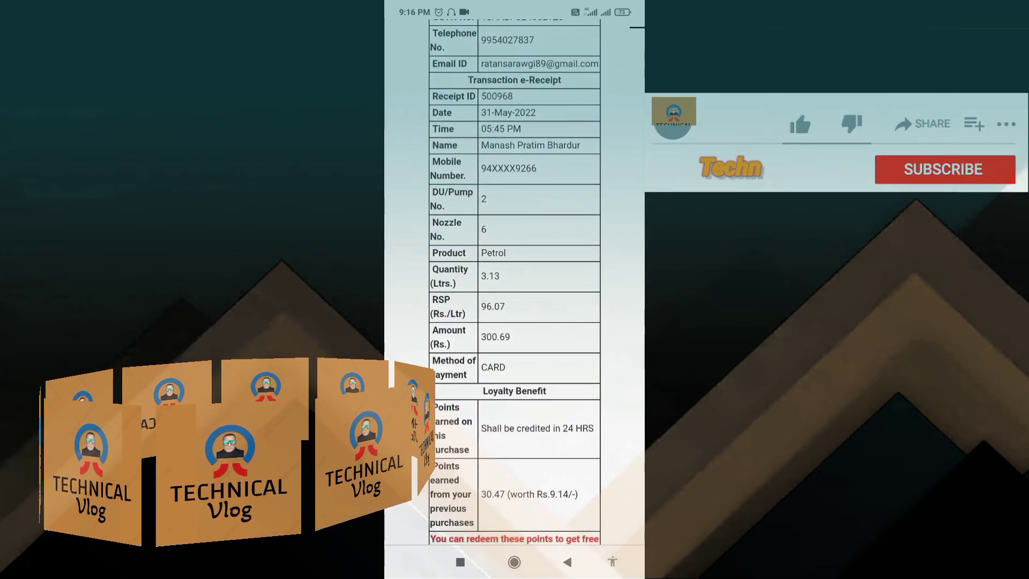
{"action": "left_click", "coordinate": [798, 123]}
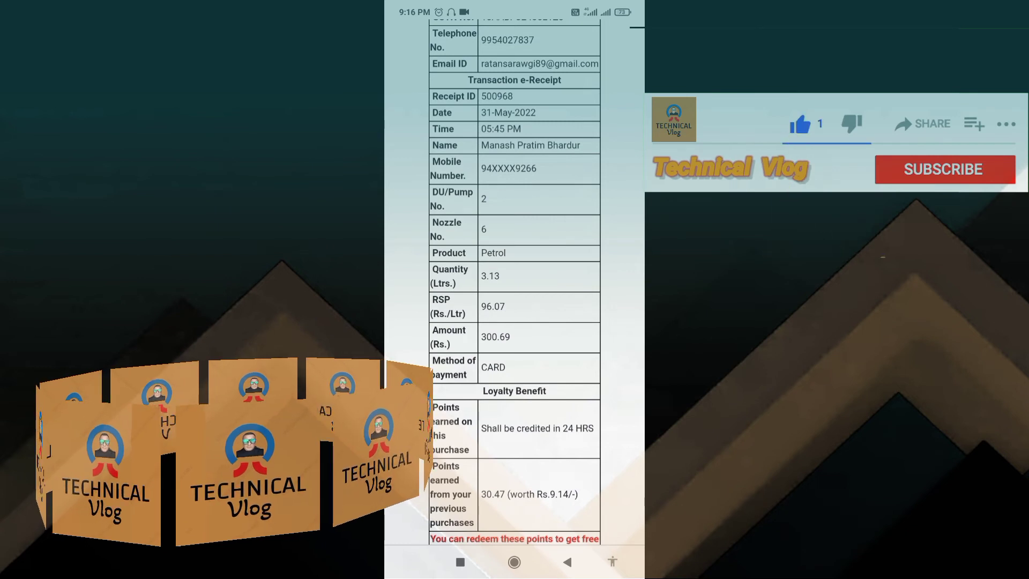
{"action": "left_click", "coordinate": [943, 169]}
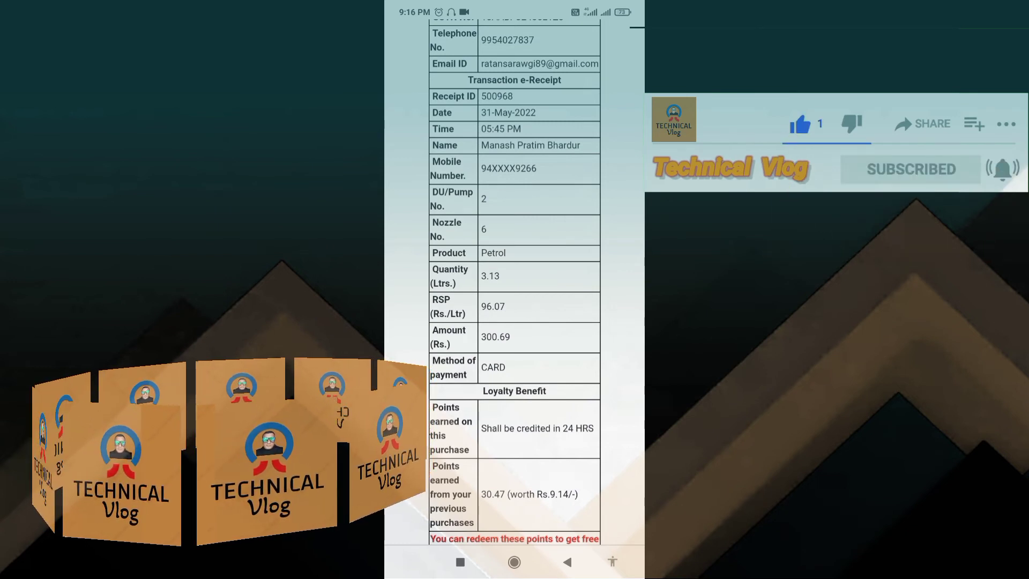